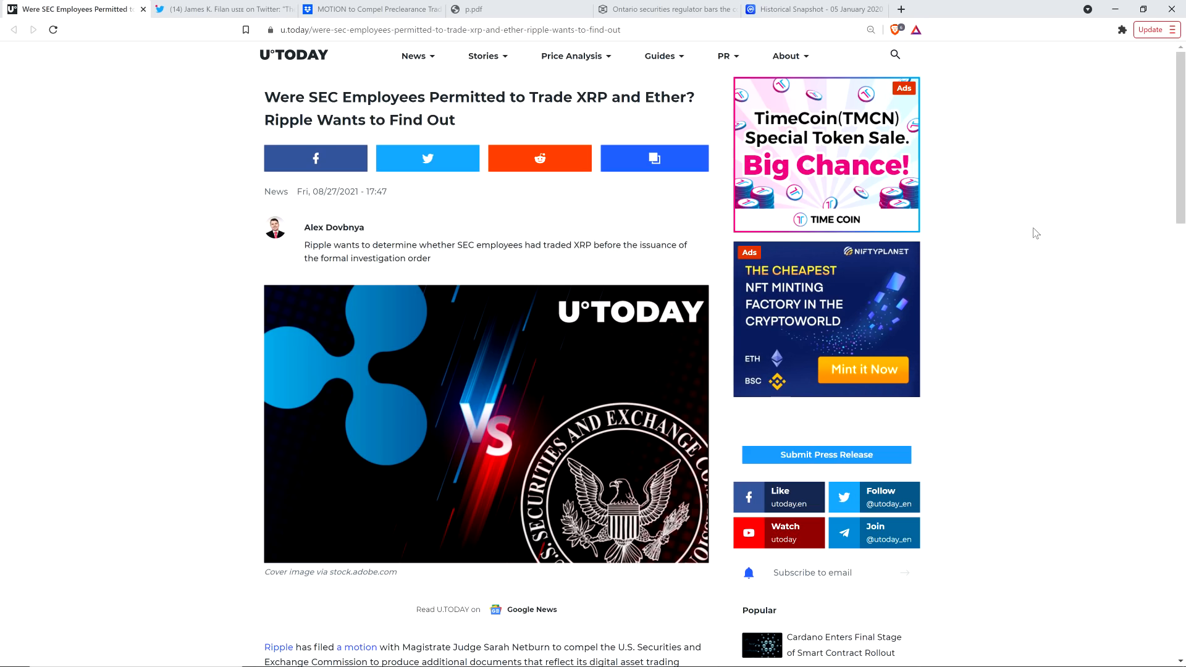
mouse_move(187, 173)
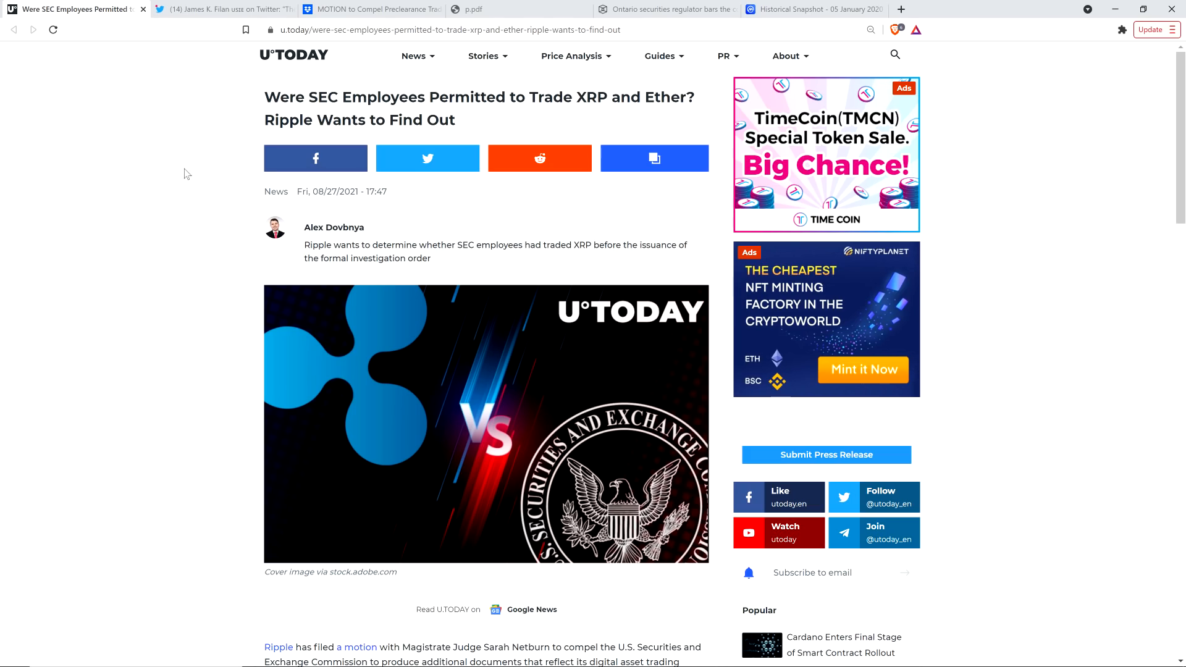
mouse_move(128, 169)
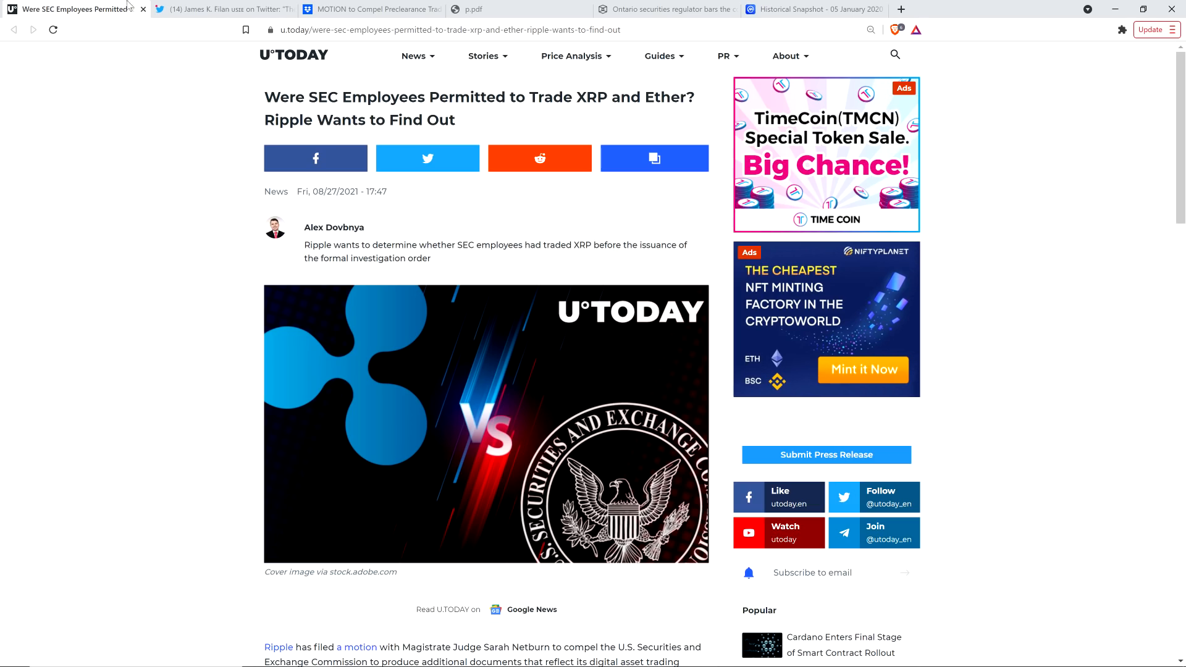
mouse_move(363, 114)
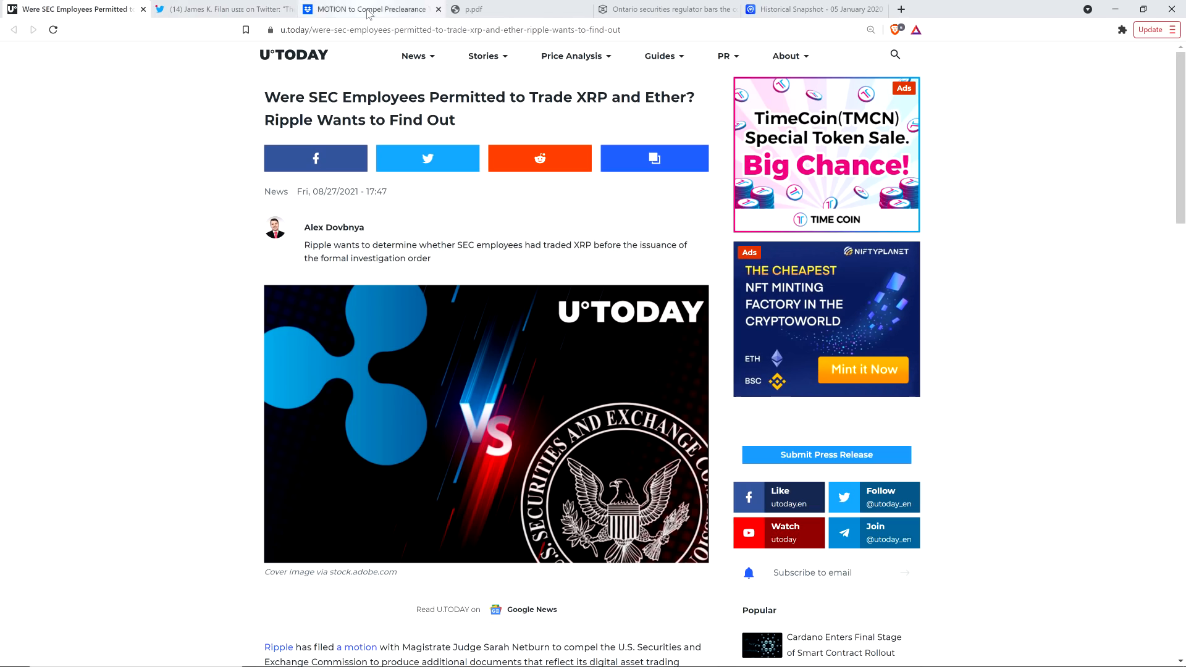
Step: Read the Dropbox copy of Ripple's preclearance motion, then go back to James Filan's tweet thread
click(371, 9)
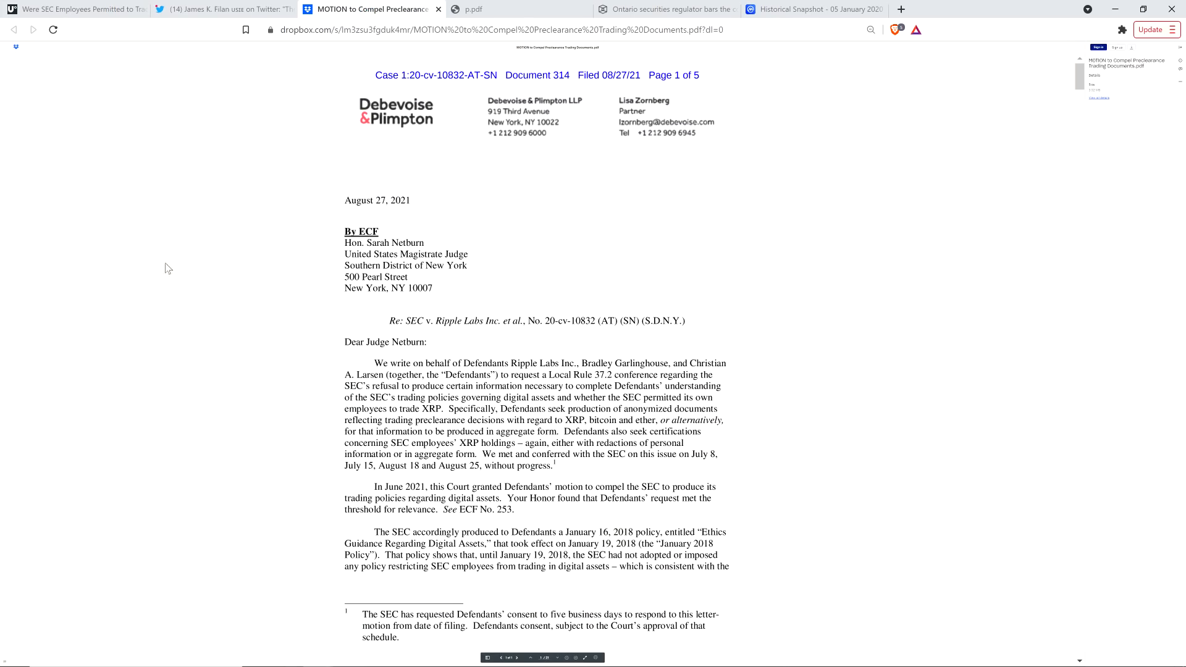
mouse_move(156, 284)
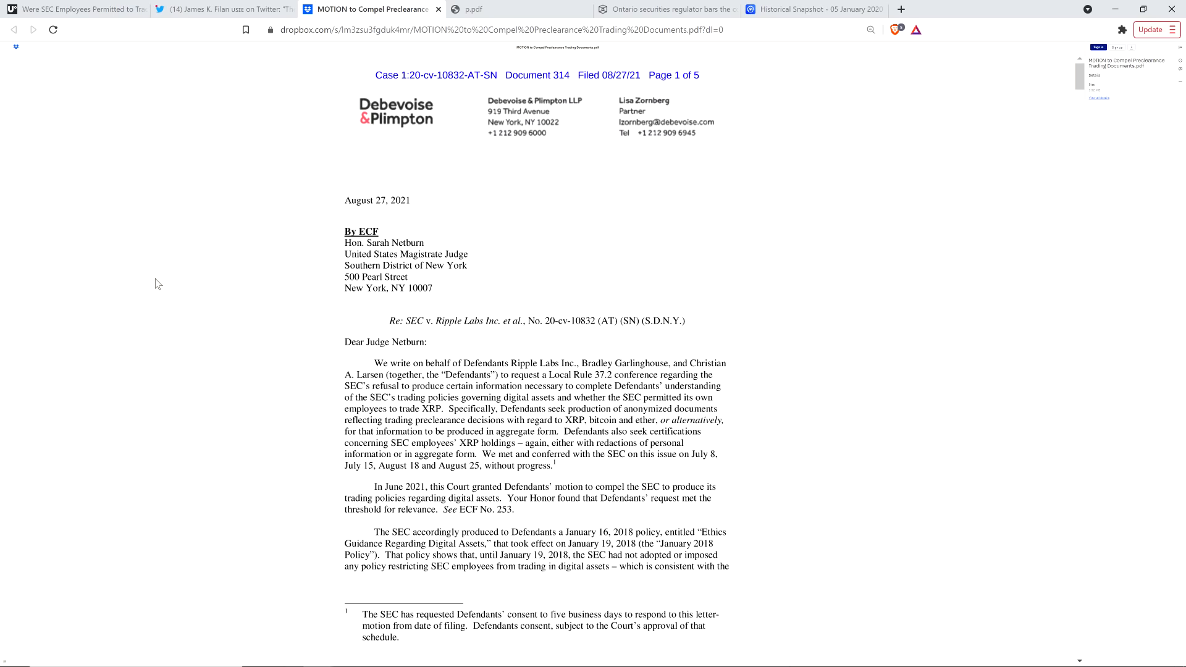
mouse_move(194, 259)
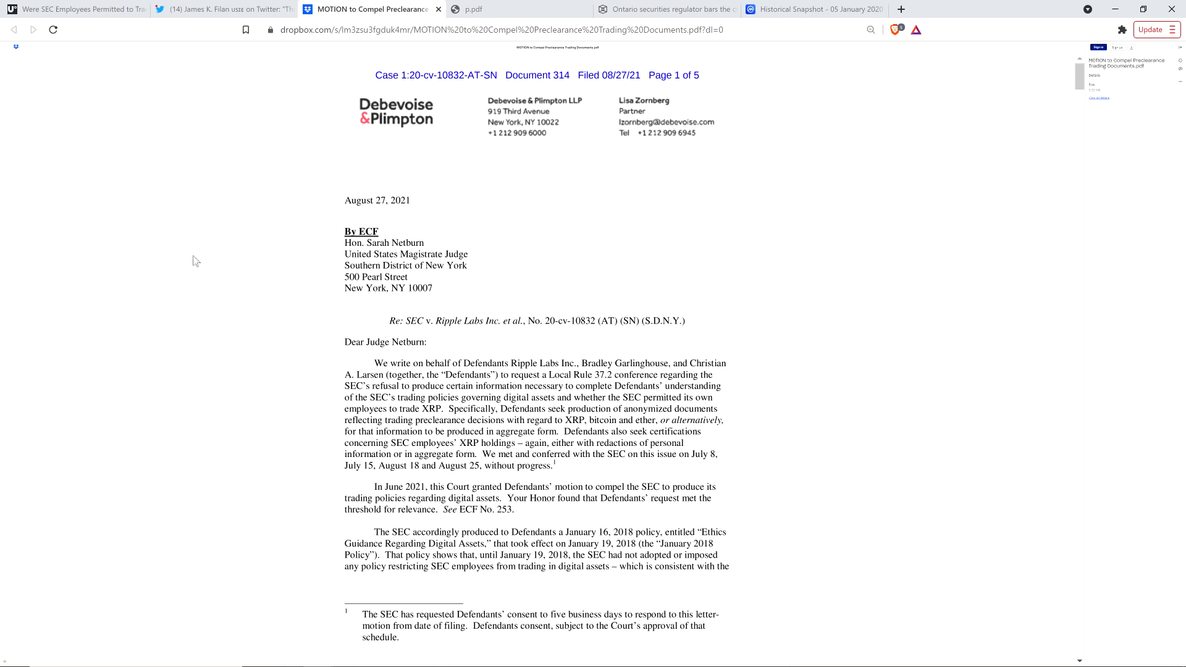
click(216, 9)
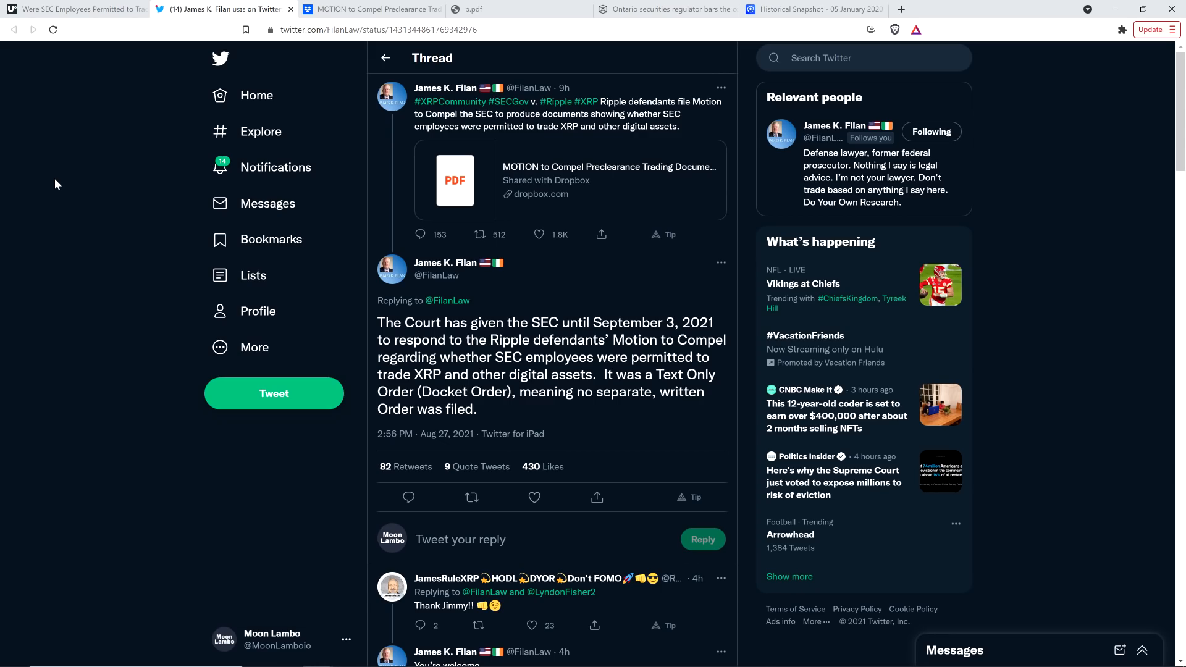
Step: Return to the Dropbox tab showing the motion to compel preclearance trading documents
click(376, 9)
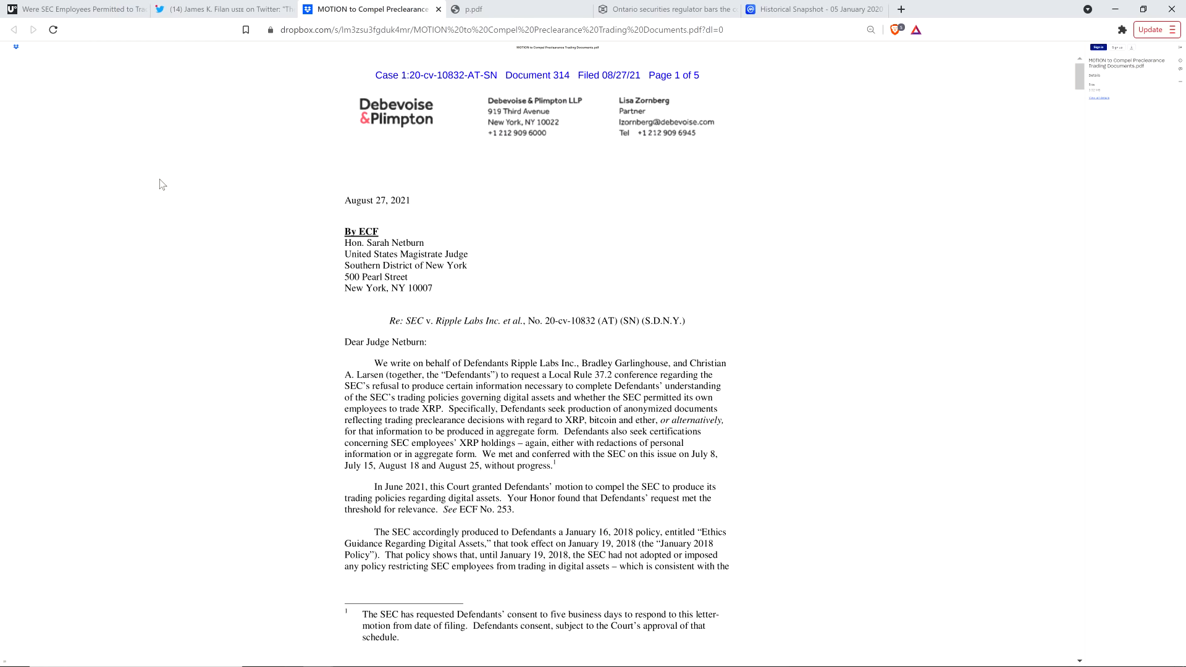
mouse_move(191, 243)
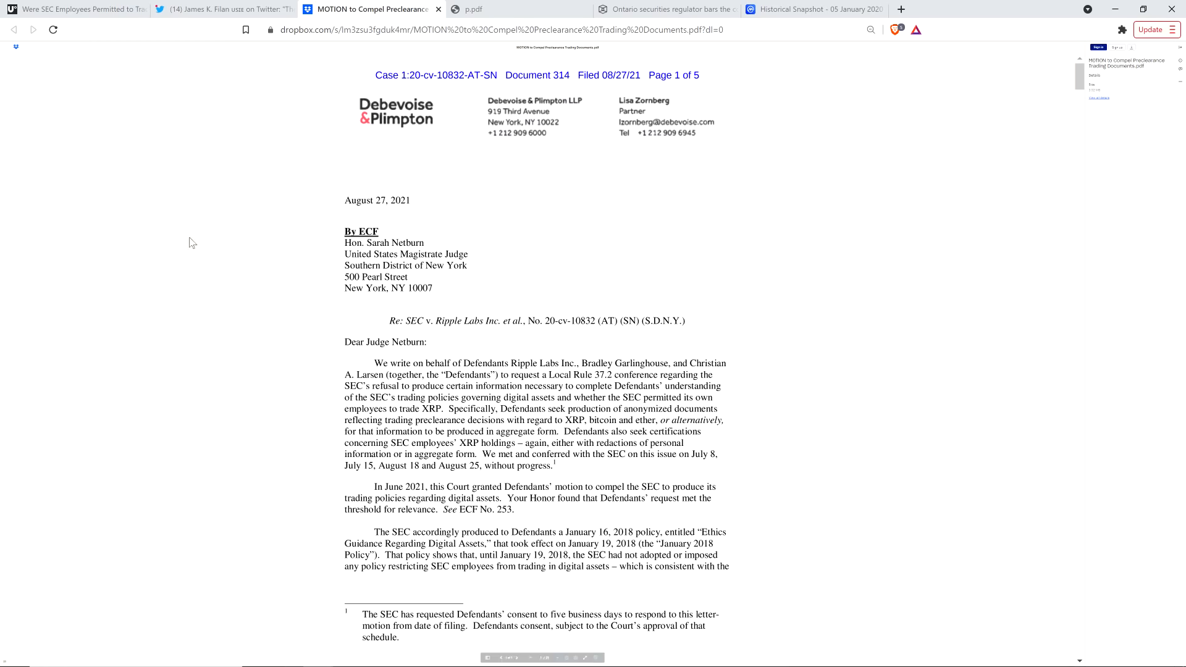
mouse_move(195, 226)
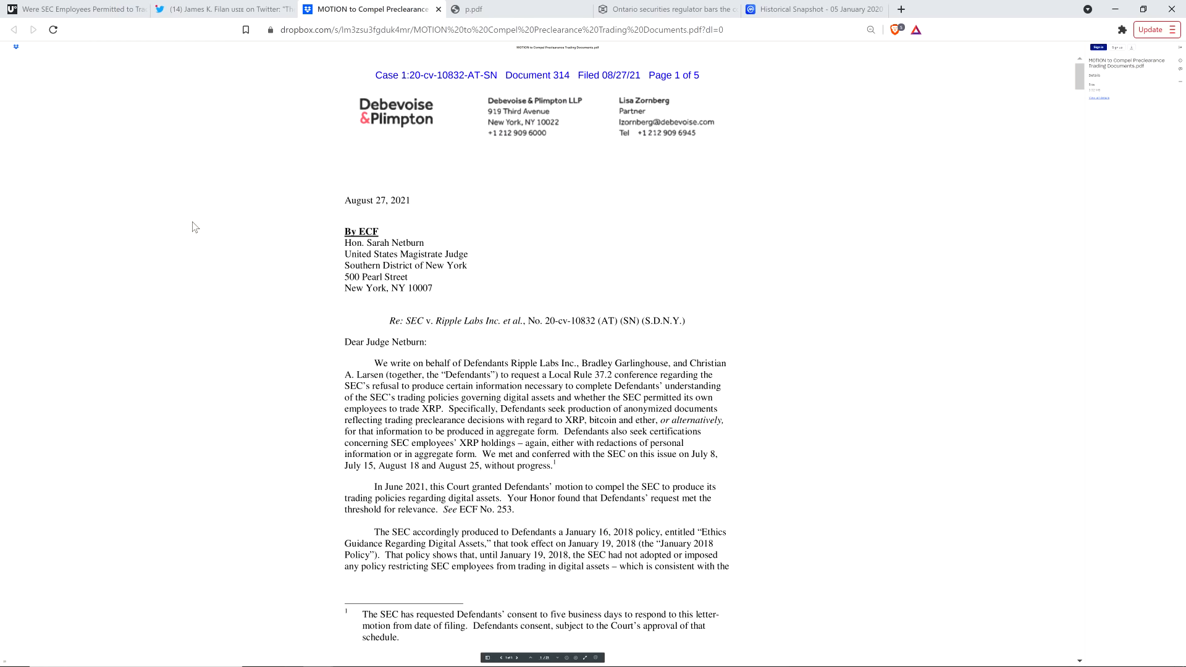